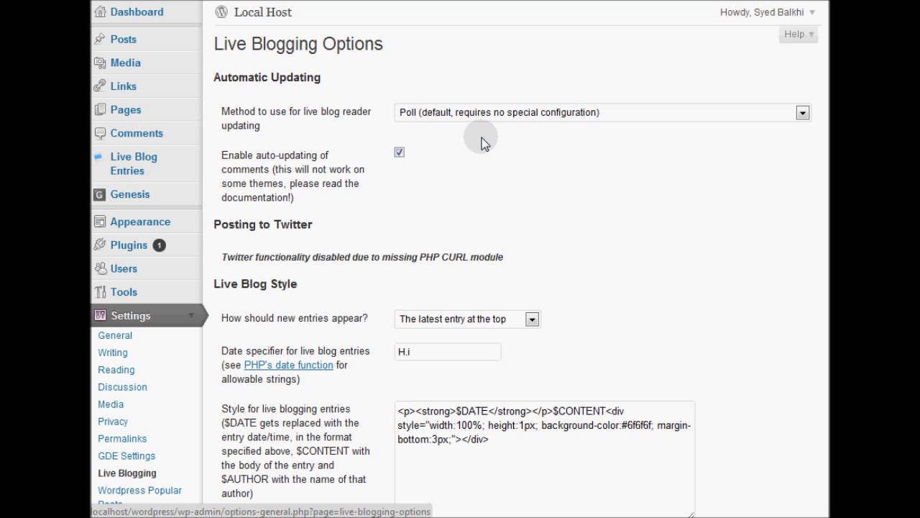
mouse_move(385, 233)
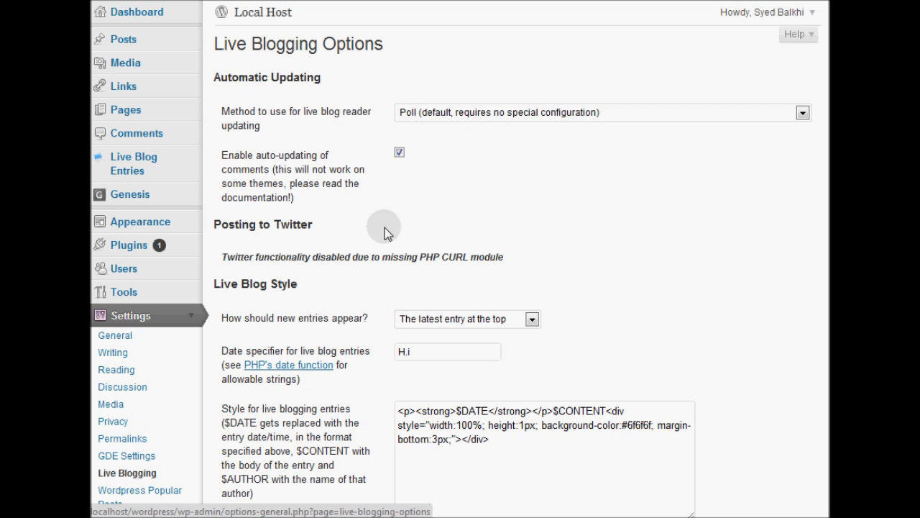
mouse_move(158, 477)
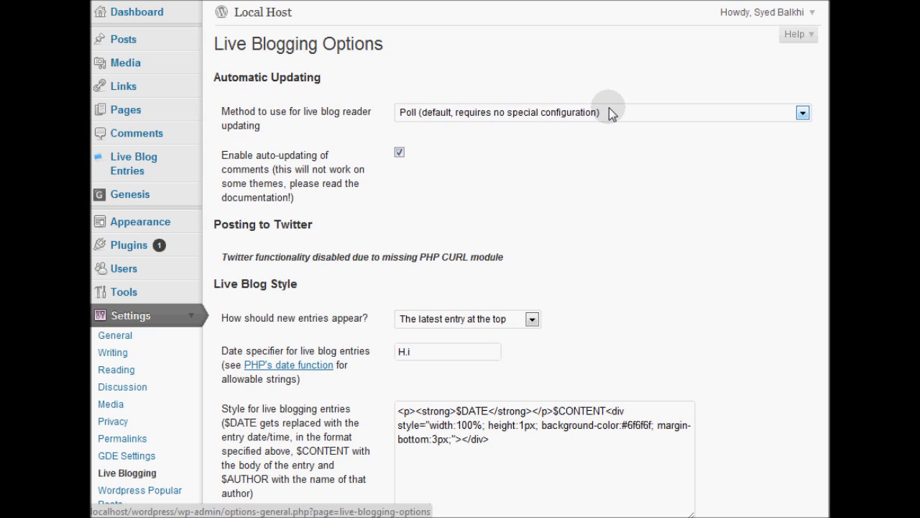
mouse_move(333, 129)
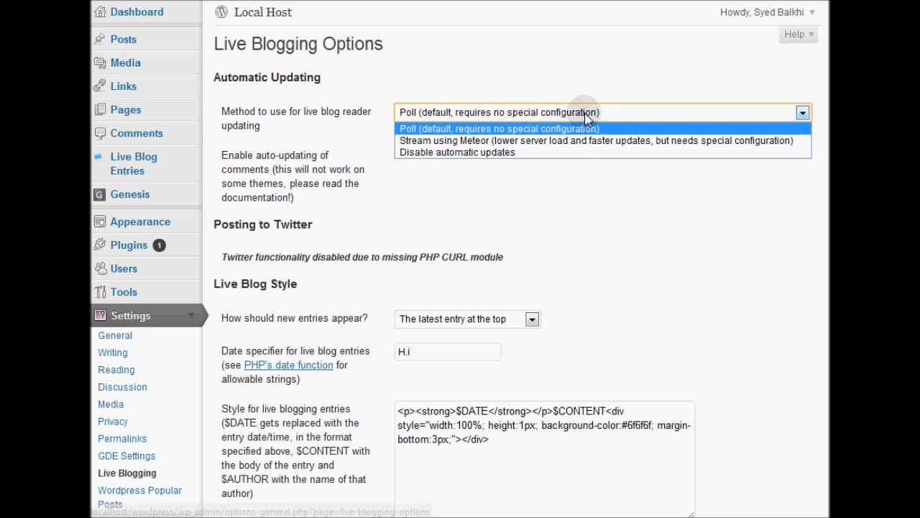
mouse_move(581, 141)
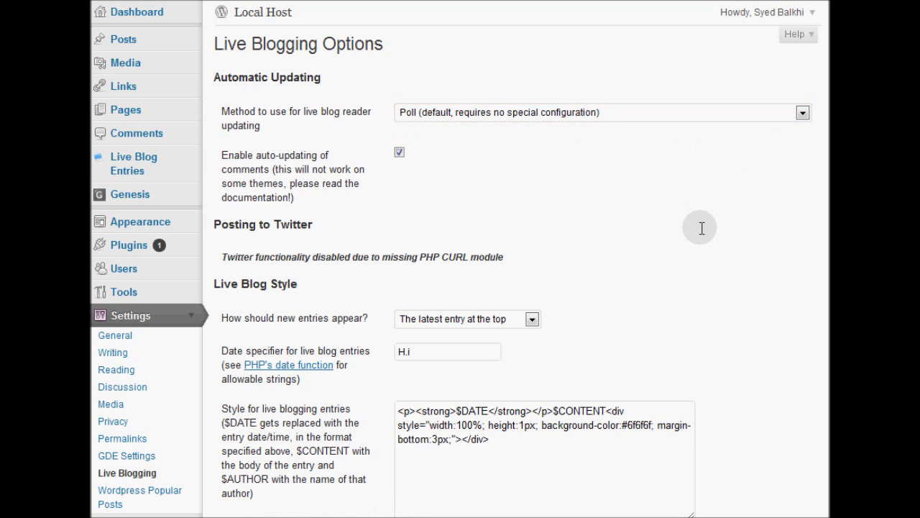
mouse_move(338, 172)
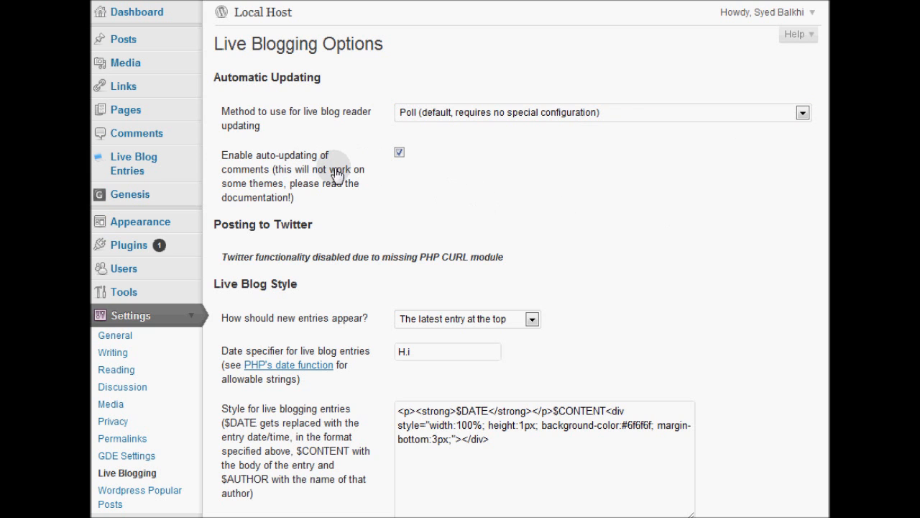
Review the live blog entry style template and save the live blogging options
scroll("down", 3)
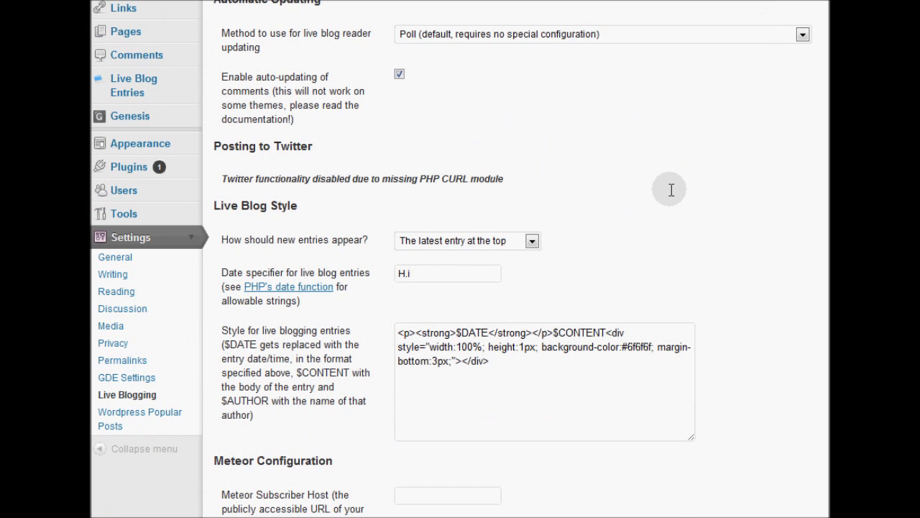
scroll("down", 3)
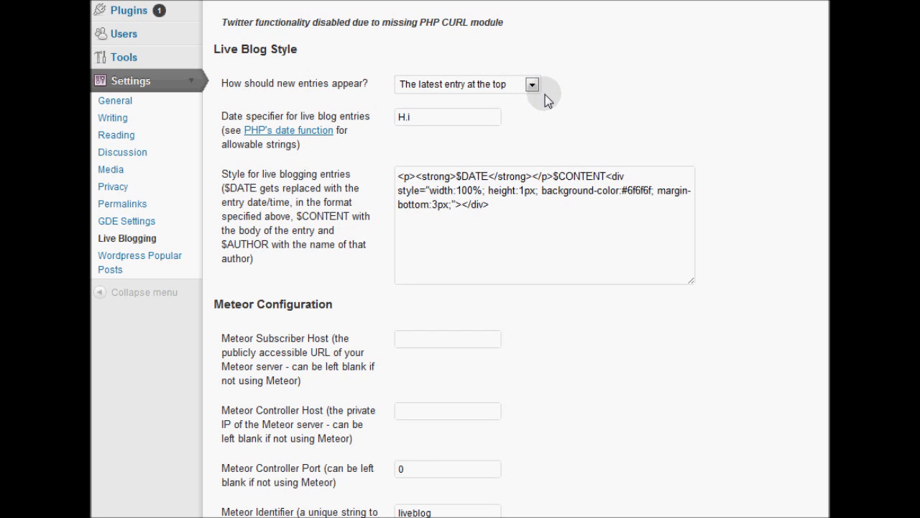
scroll("down", 3)
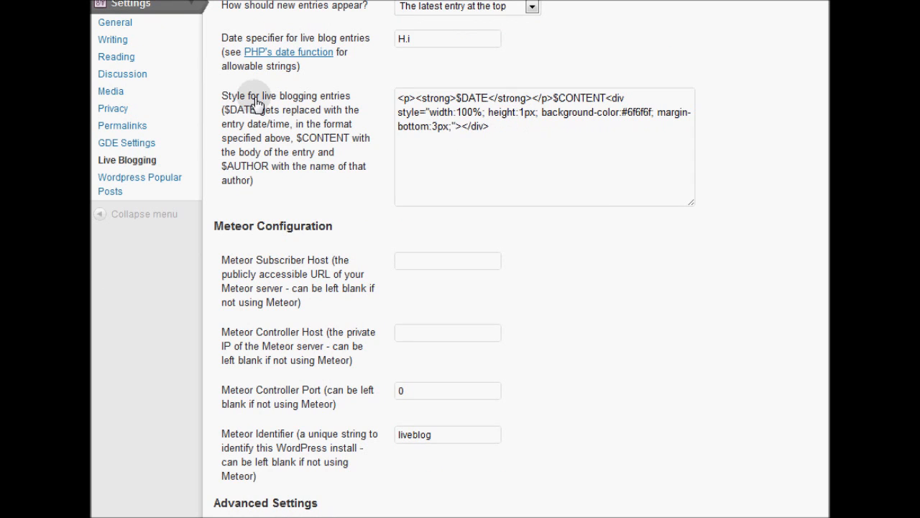
mouse_move(506, 134)
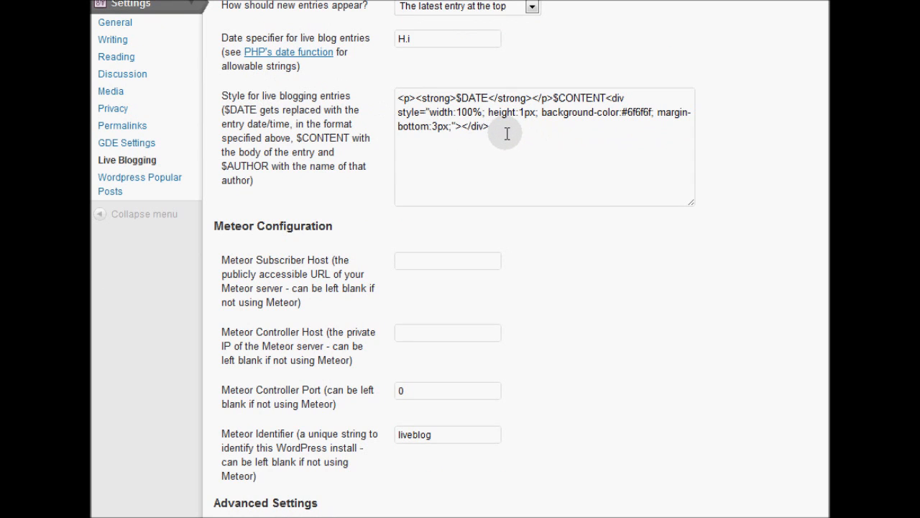
mouse_move(543, 115)
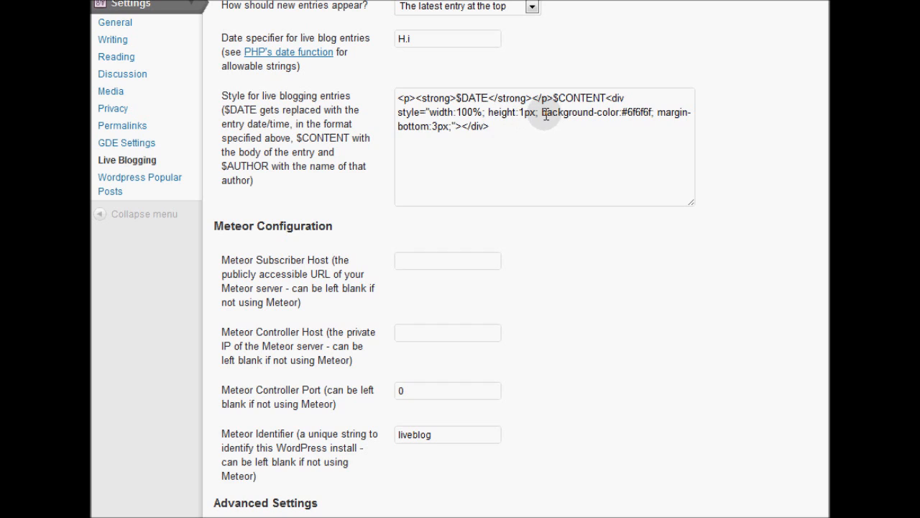
left_click(511, 127)
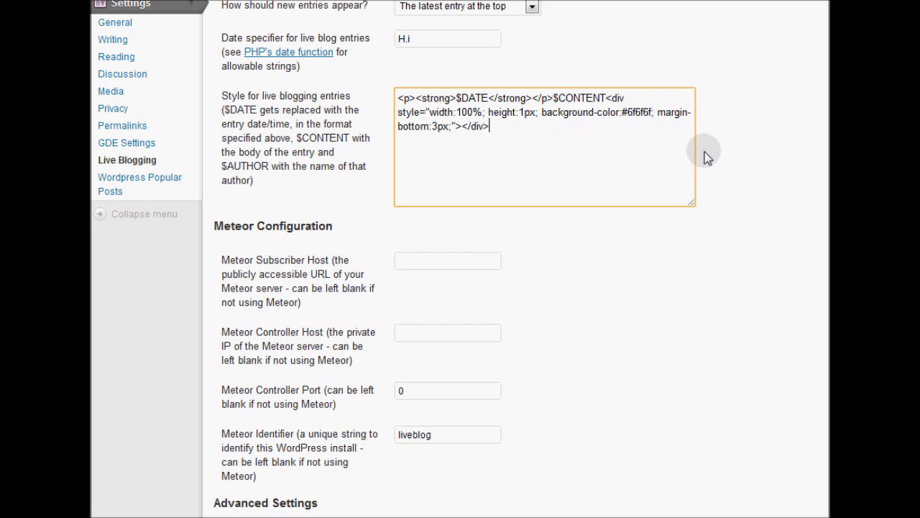
scroll("down", 3)
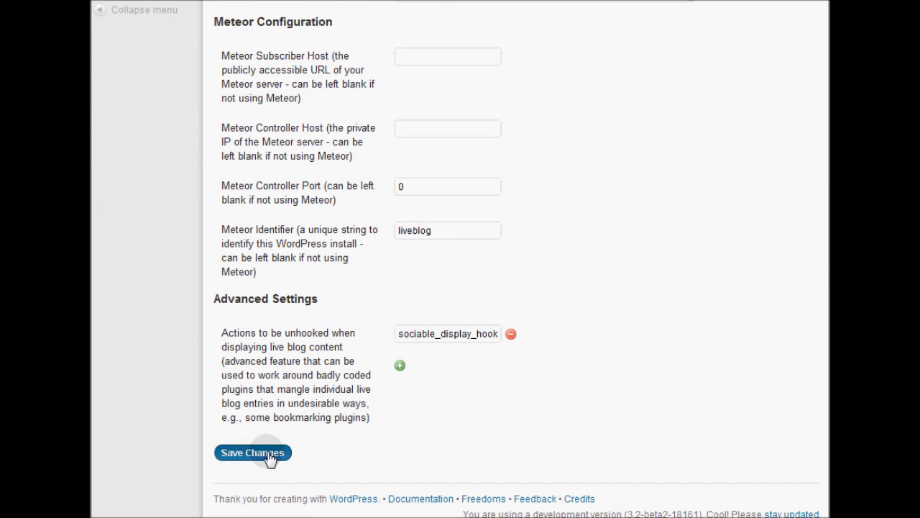
left_click(253, 452)
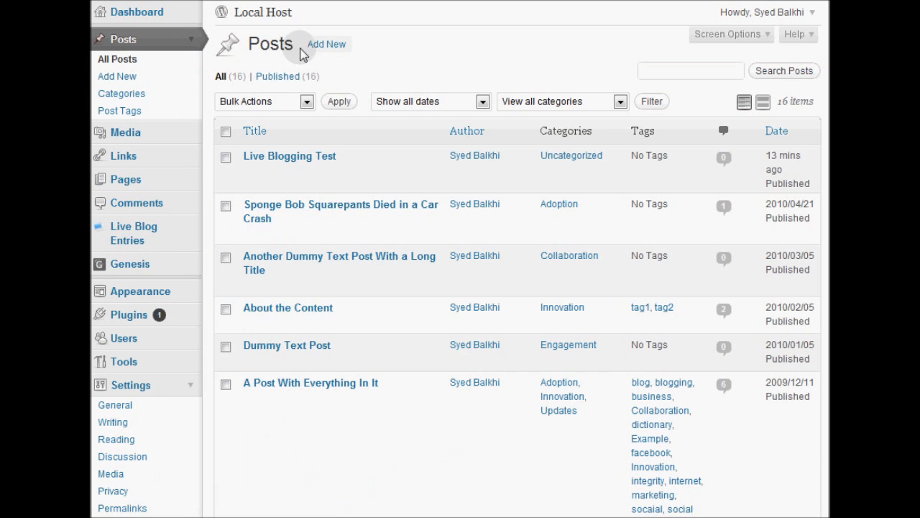
Create a new post and give it the title 'Live Blogging WordPress'
left_click(326, 43)
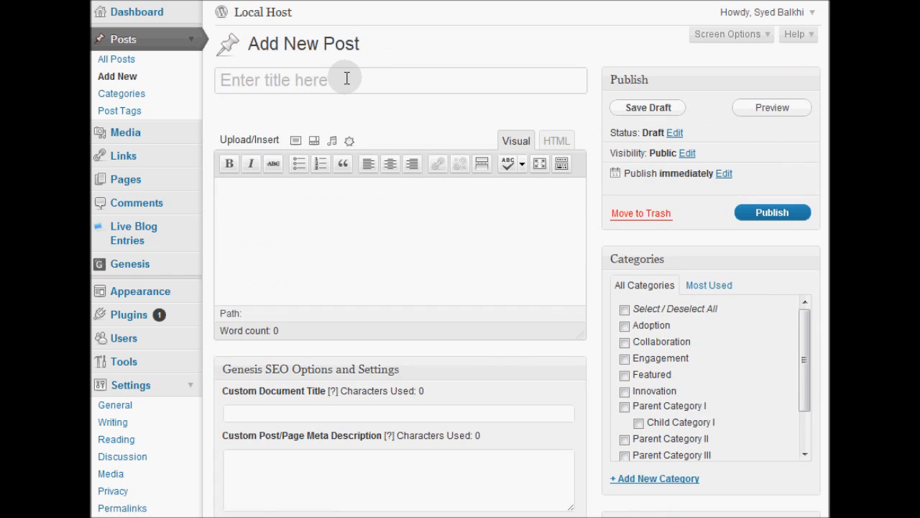
type("Live Bl")
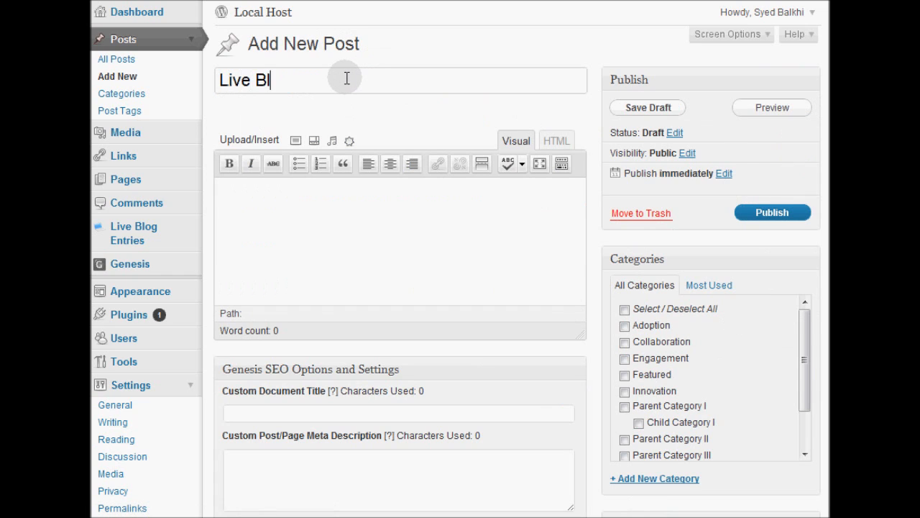
type("ogging WordPress")
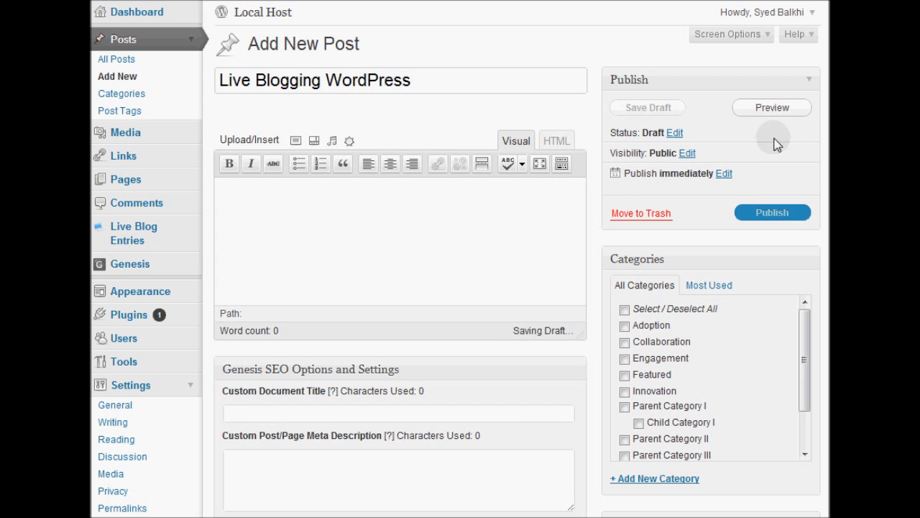
scroll("down", 3)
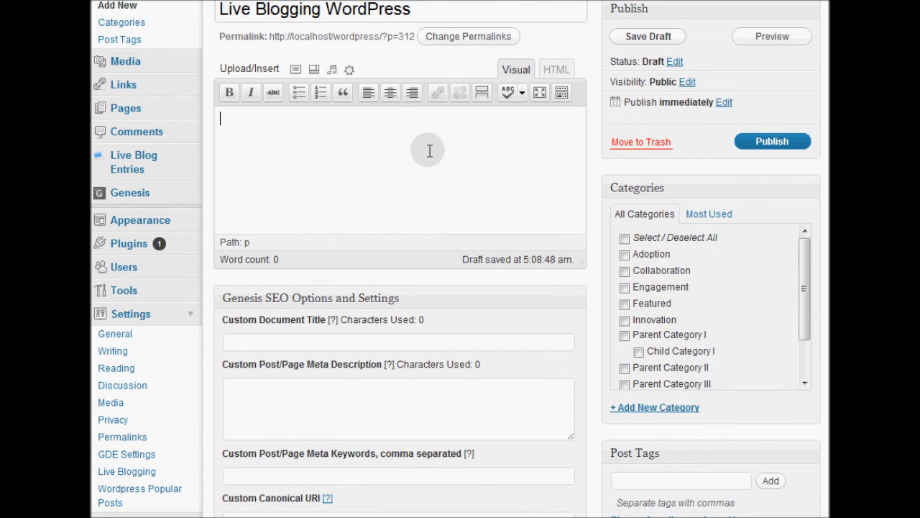
Write 'Add a description about this event' and the [liveblog] shortcode in the post body, checking Enable Live Blog
type("Add")
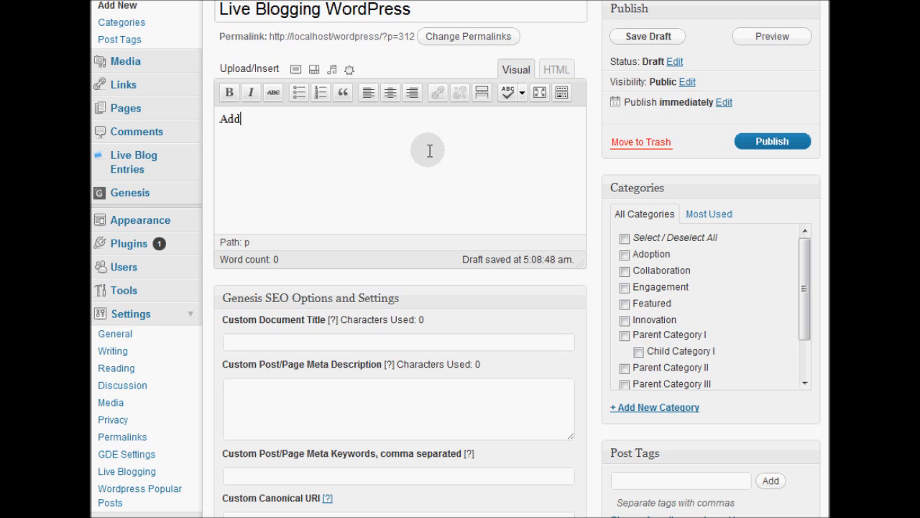
type("a description")
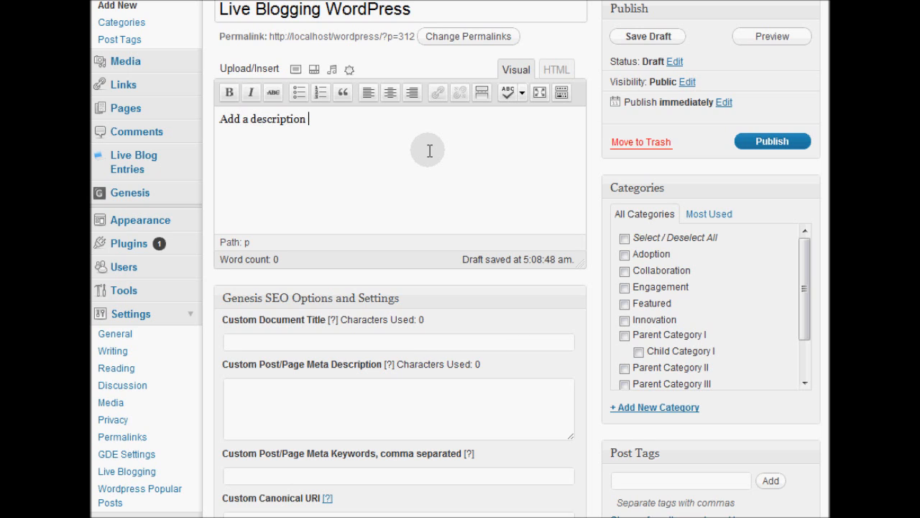
type("about this event.")
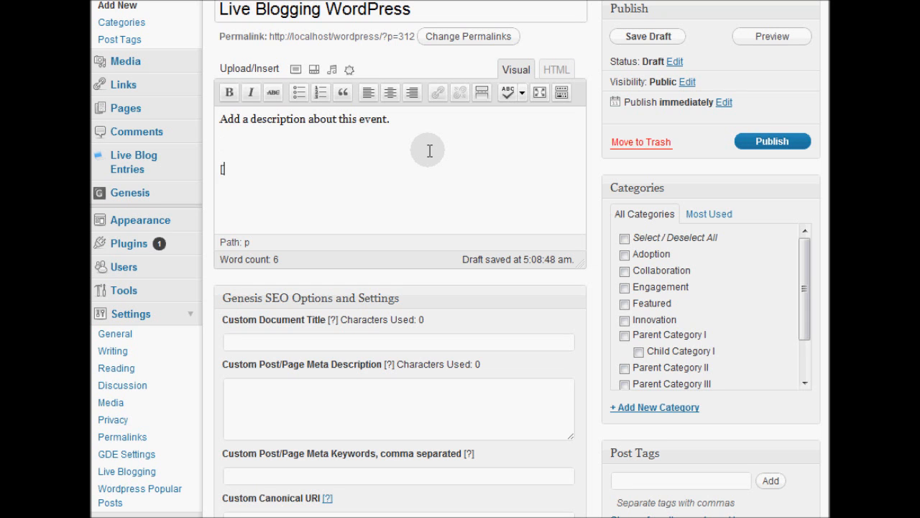
type("[liveblog]")
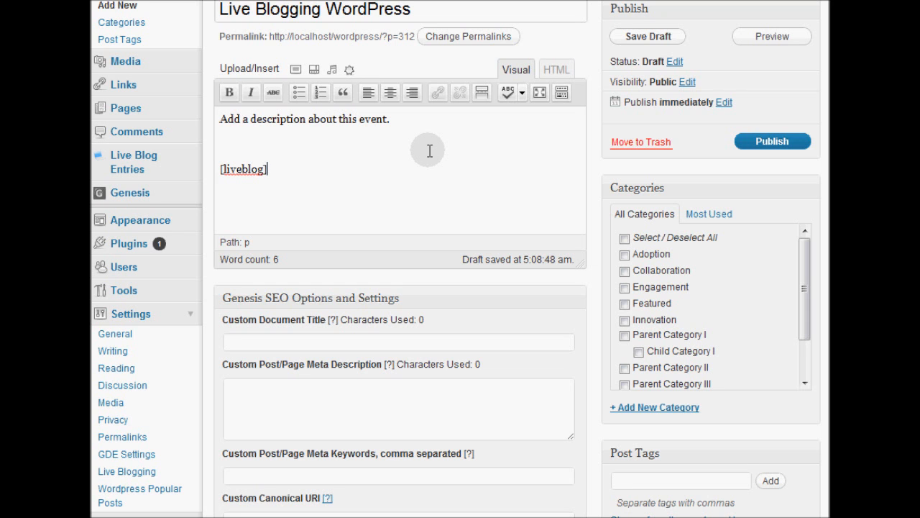
scroll("down", 3)
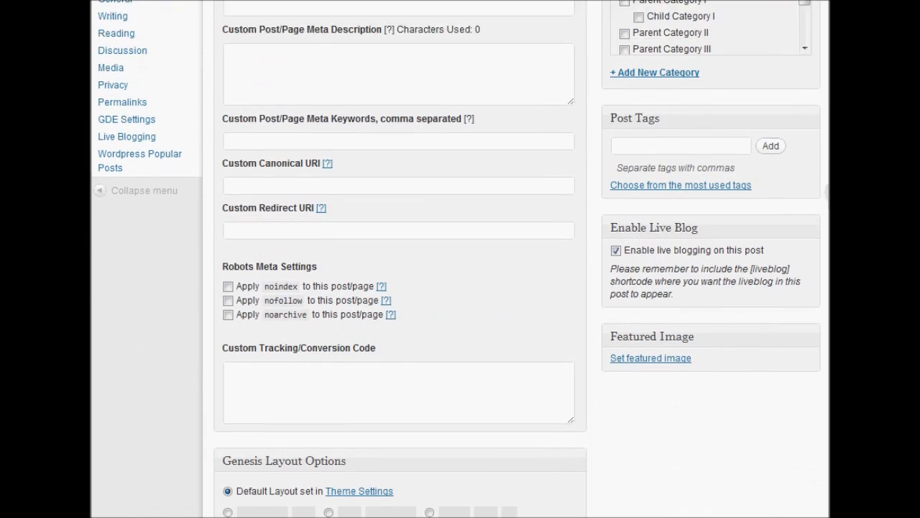
scroll("up", 3)
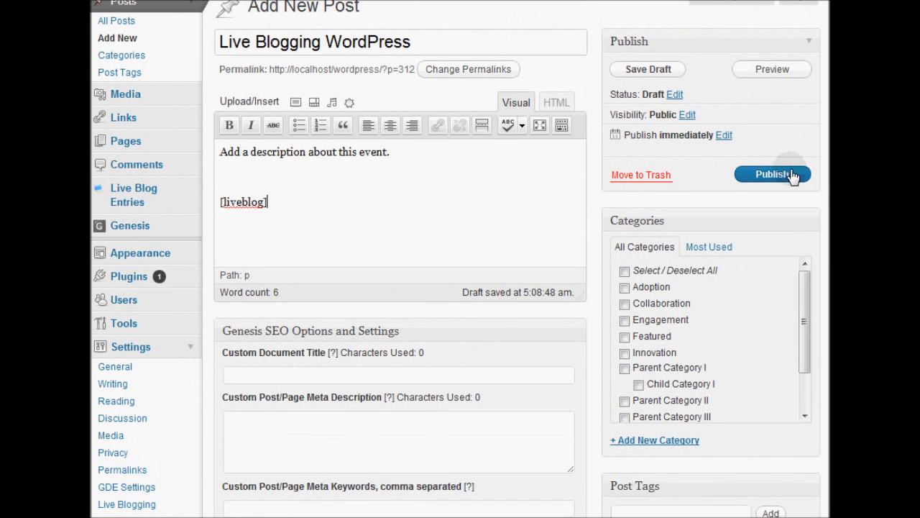
Publish the Live Blogging WordPress post and go to the Live Blog Entries list
left_click(772, 174)
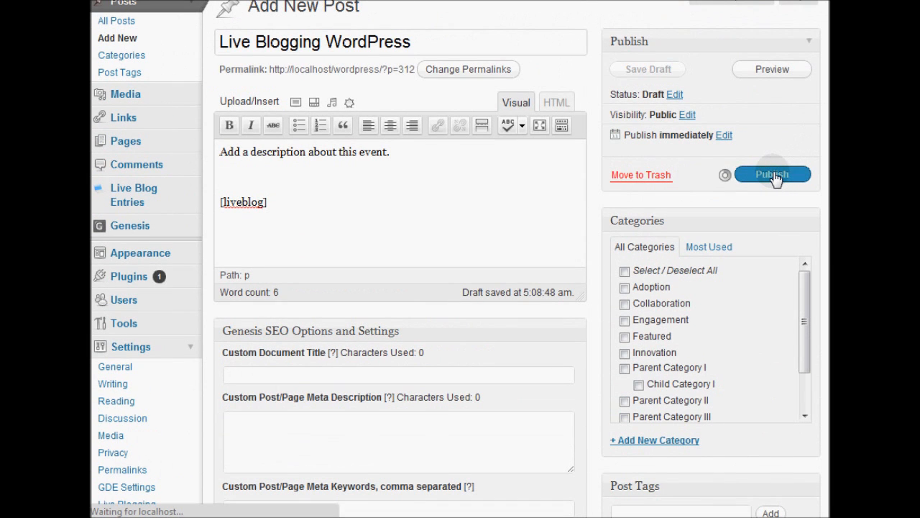
left_click(772, 174)
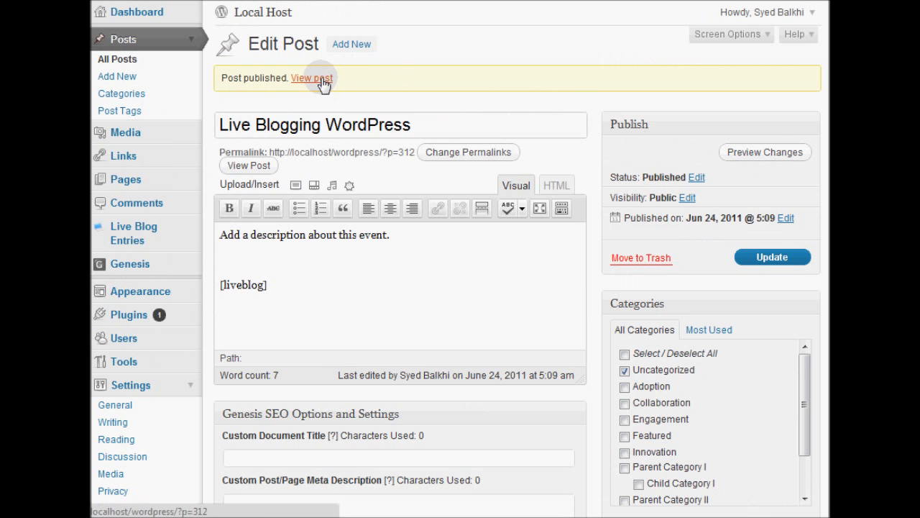
mouse_move(134, 233)
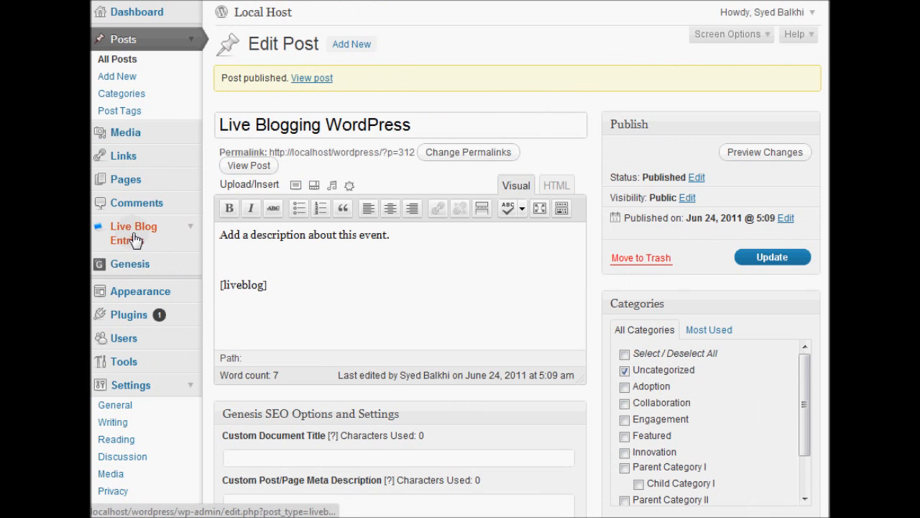
left_click(134, 233)
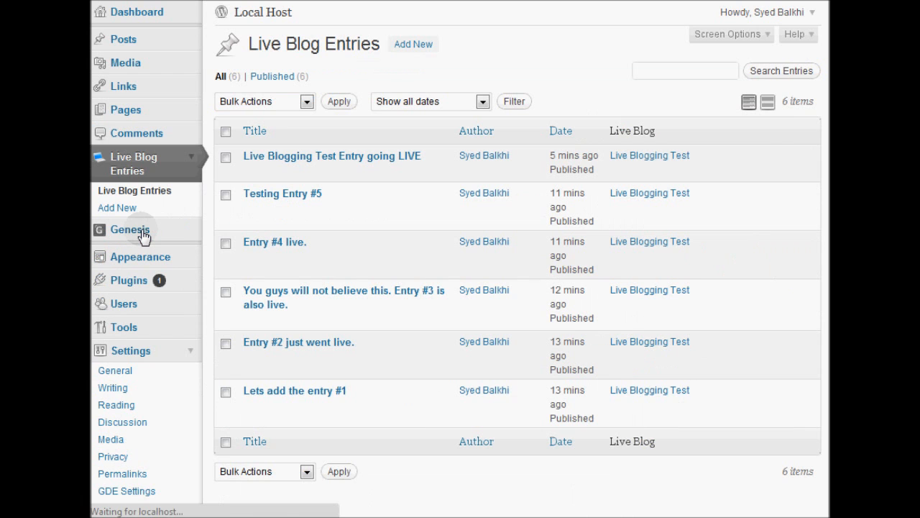
Publish a new entry 'Live Blogging Test 1' assigned to the Live Blogging WordPress live blog
left_click(116, 207)
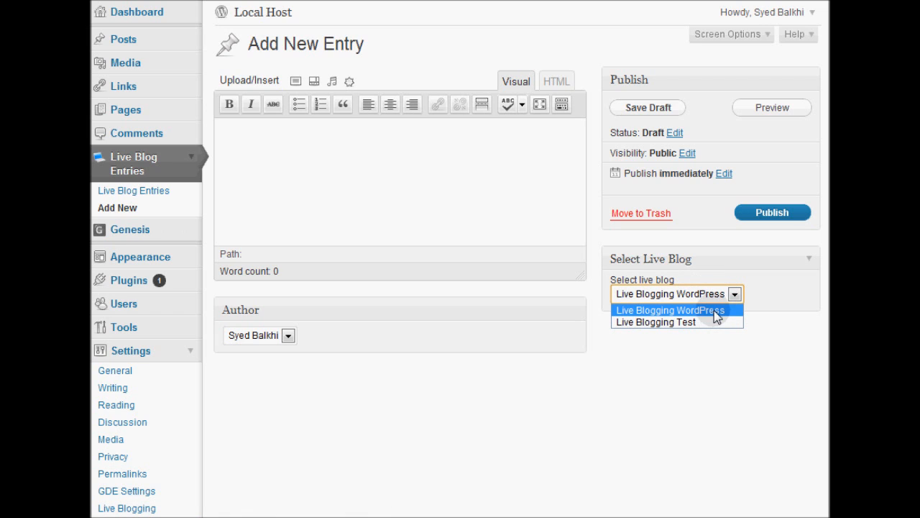
left_click(670, 310)
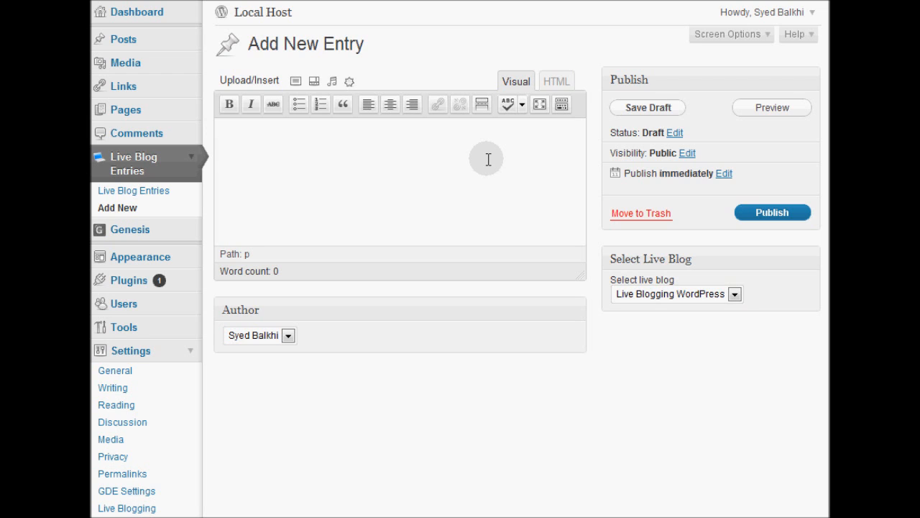
type("Live Blogging Test !")
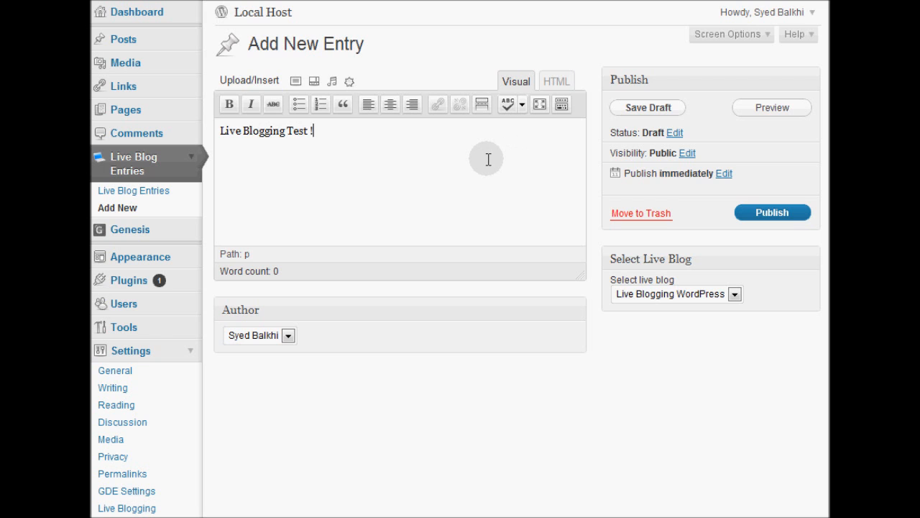
left_click(771, 213)
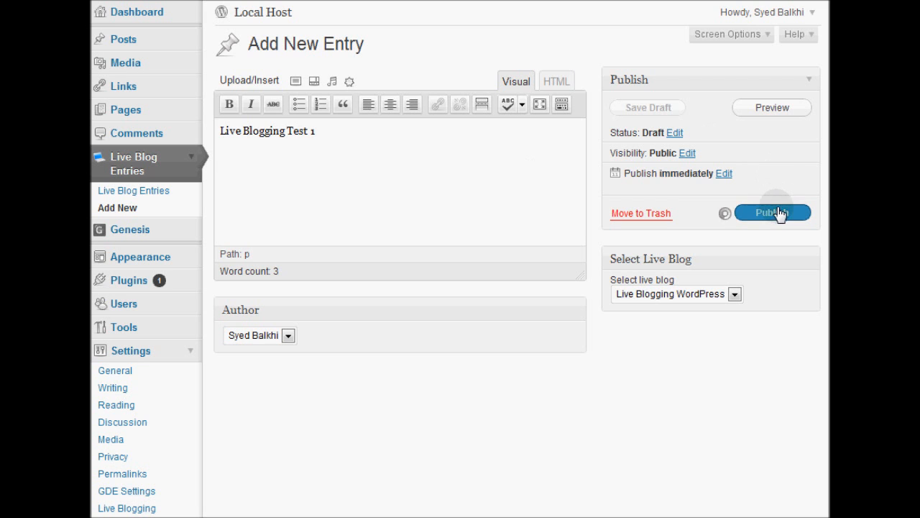
left_click(771, 212)
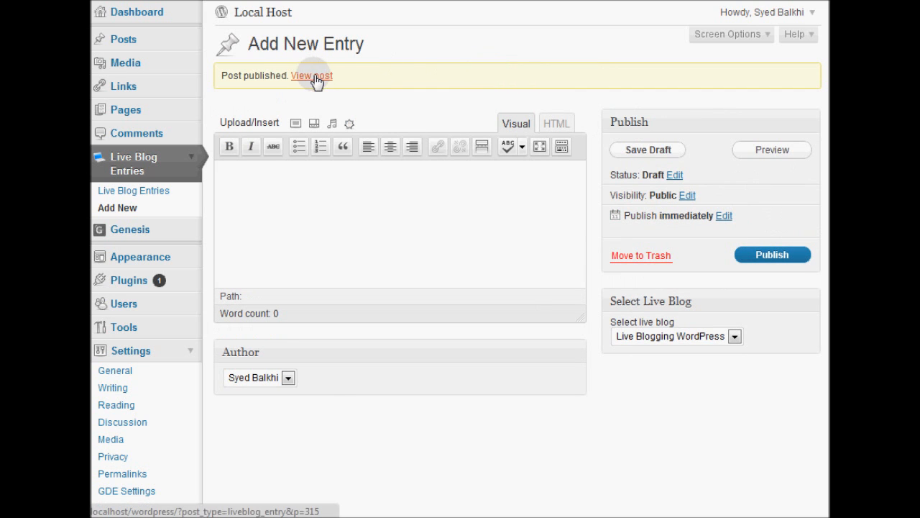
left_click(312, 75)
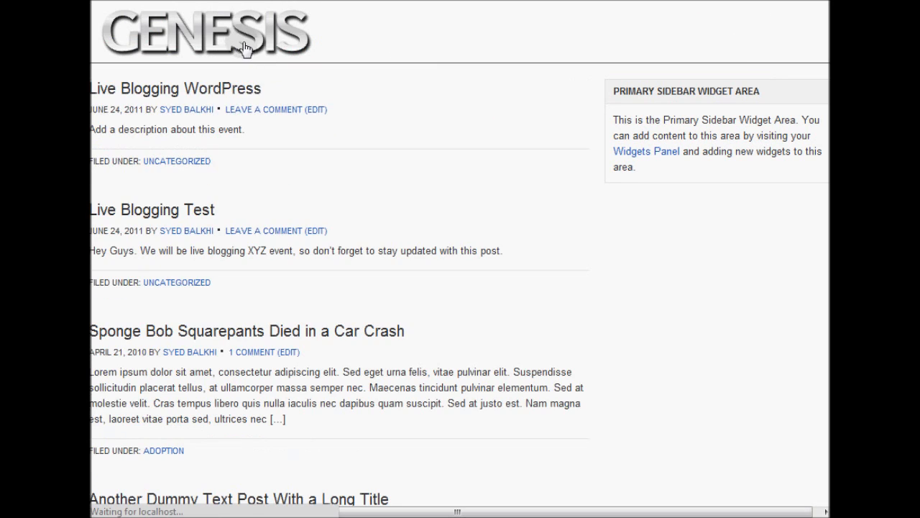
left_click(175, 87)
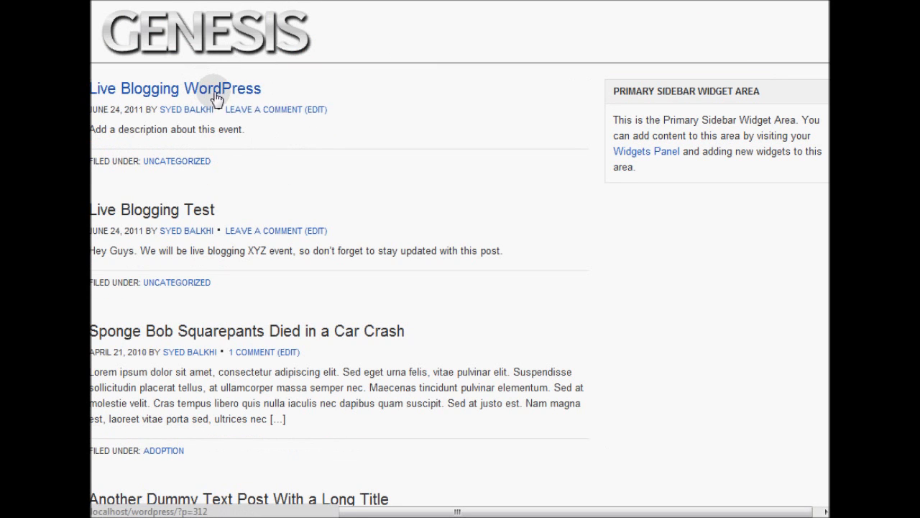
left_click(175, 88)
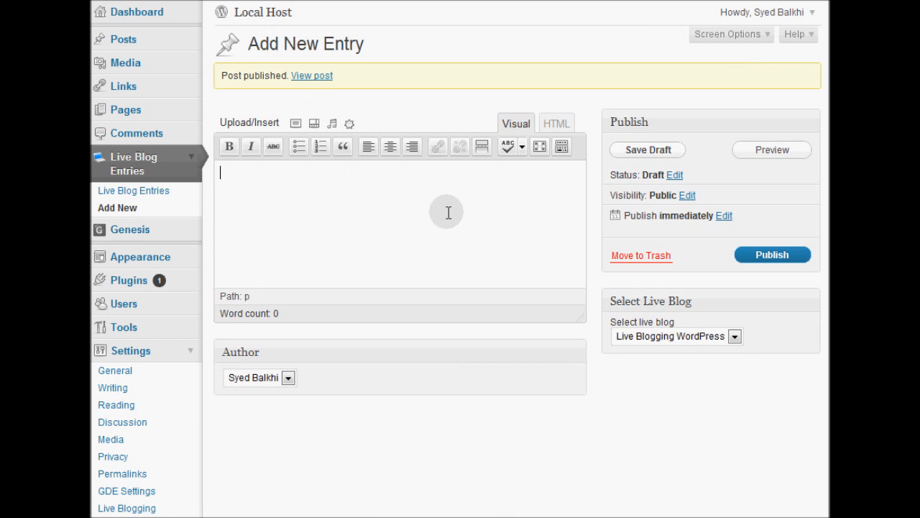
Publish a second entry about a great session and view the post with both entries on the site
type("I just heard this great s")
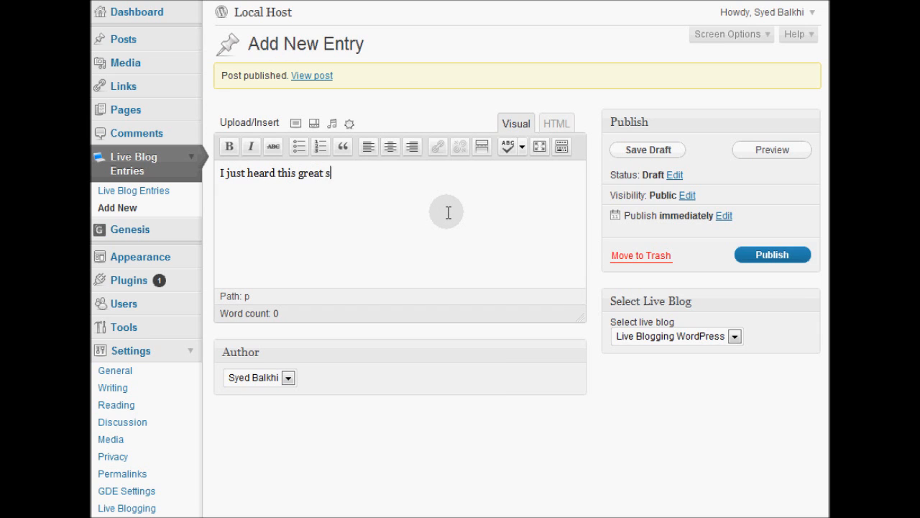
type("ession given by")
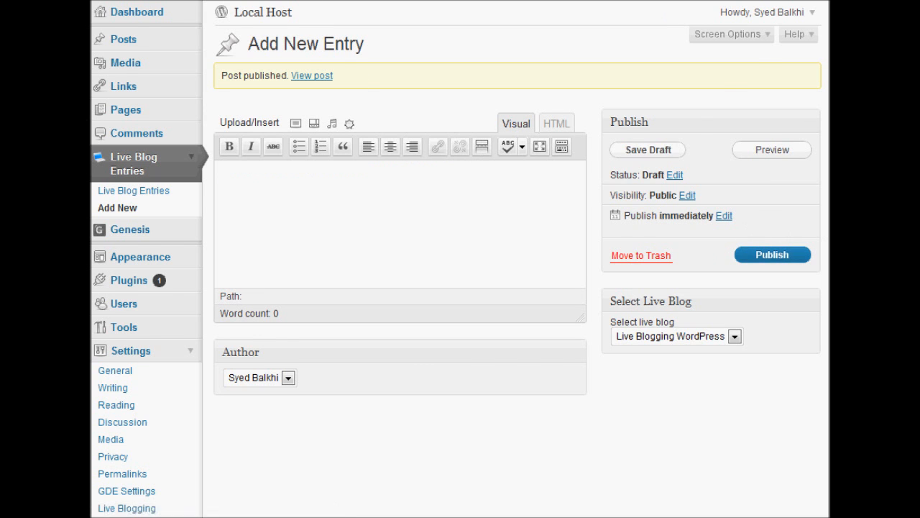
left_click(311, 75)
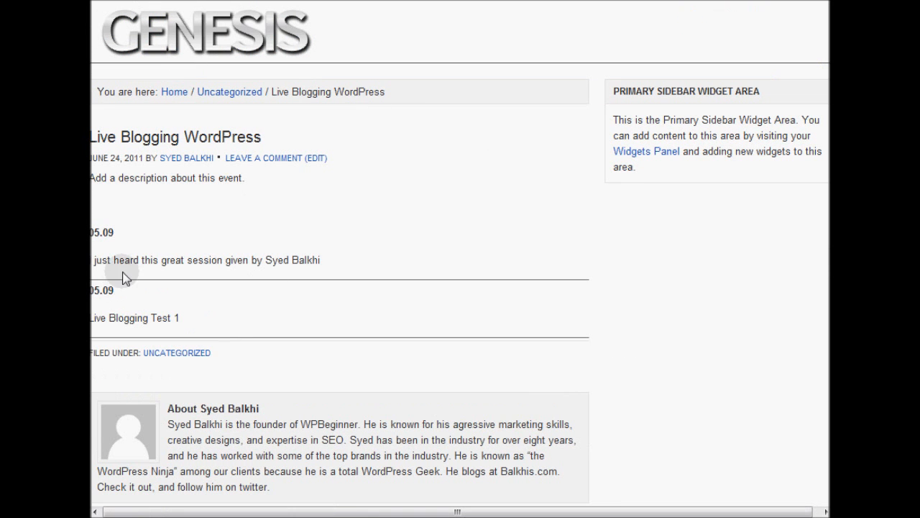